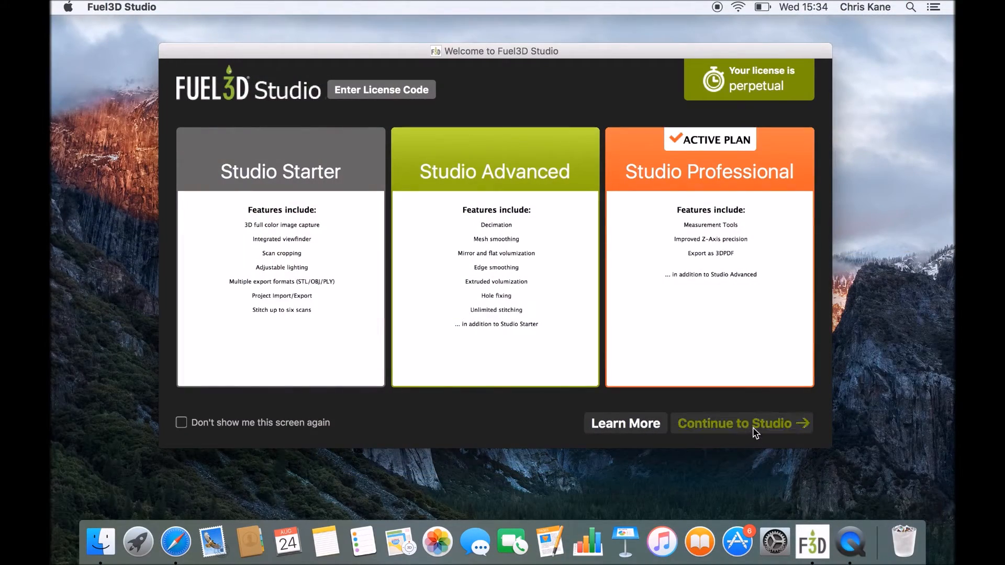
- Continue past the Fuel3D Studio welcome screen into the main studio
click(737, 423)
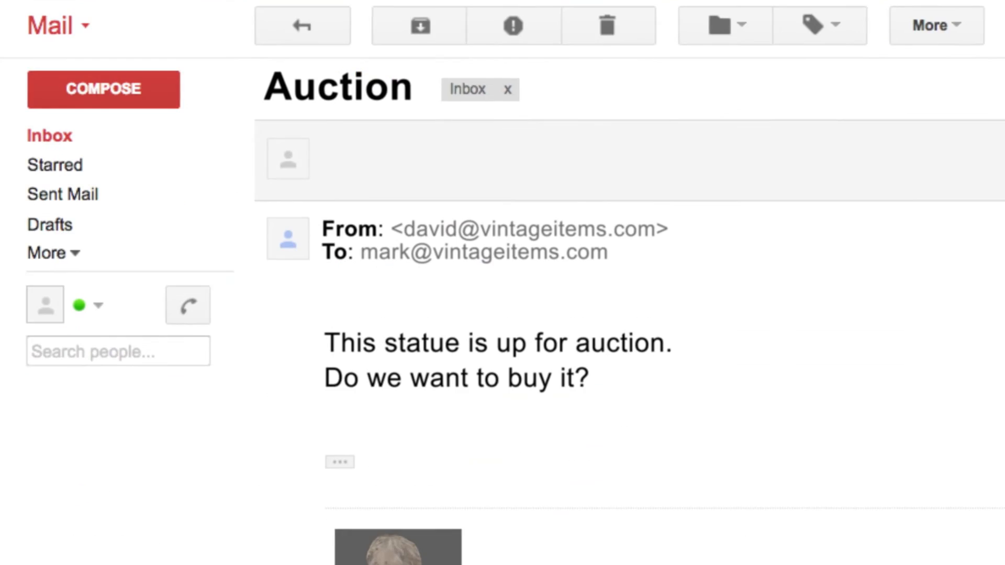
- Open the statue.pdf attachment from the Auction email in Acrobat
scroll(down, 3)
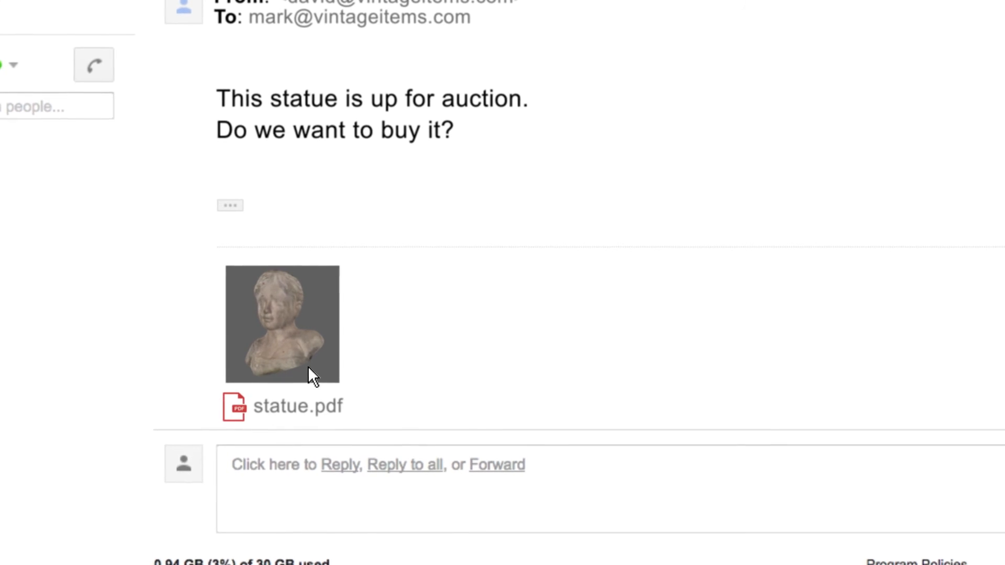
click(282, 405)
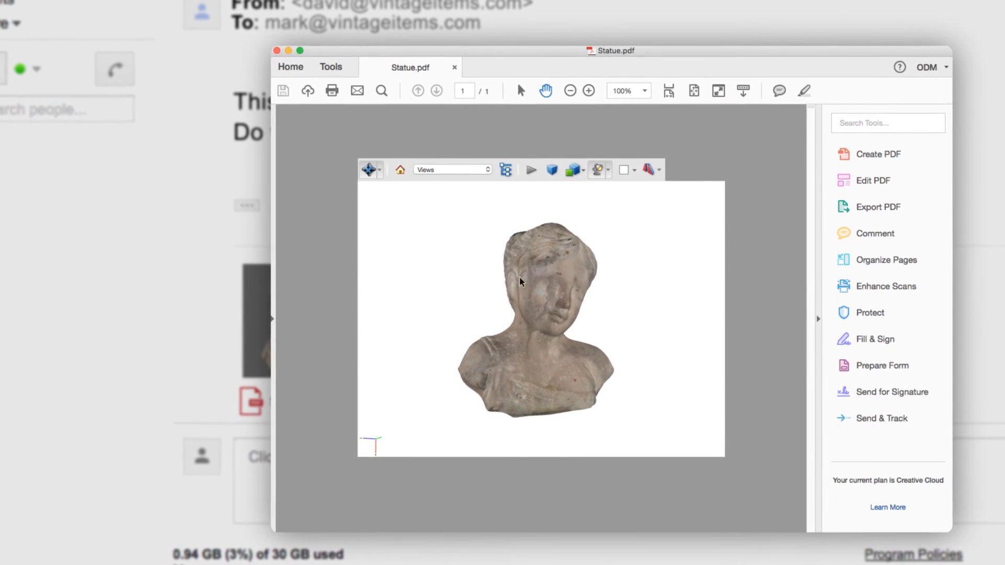